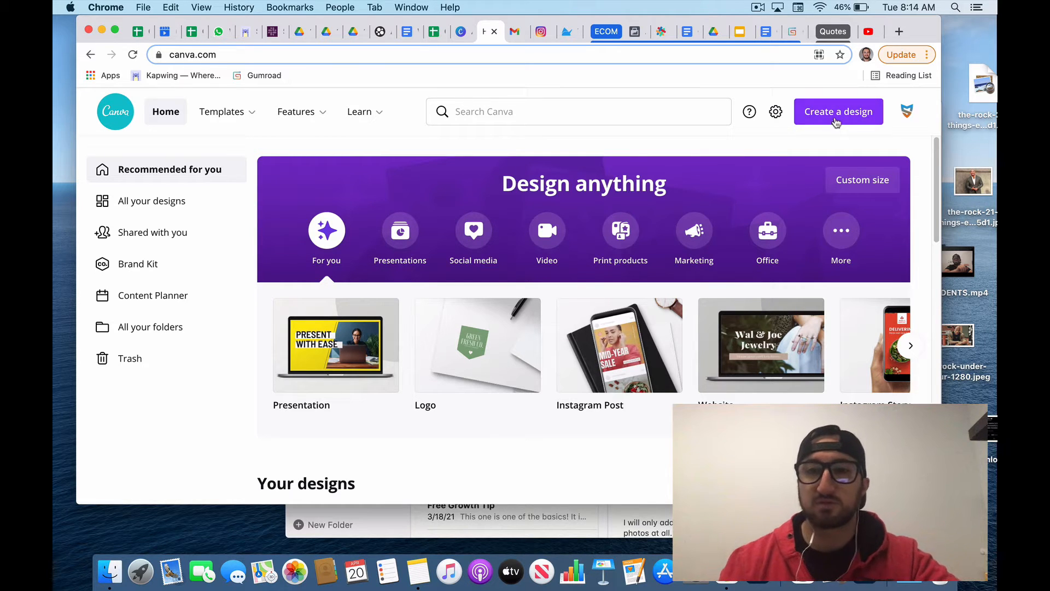
# - Start a new blank Logo design at 500×500 px
pyautogui.click(838, 111)
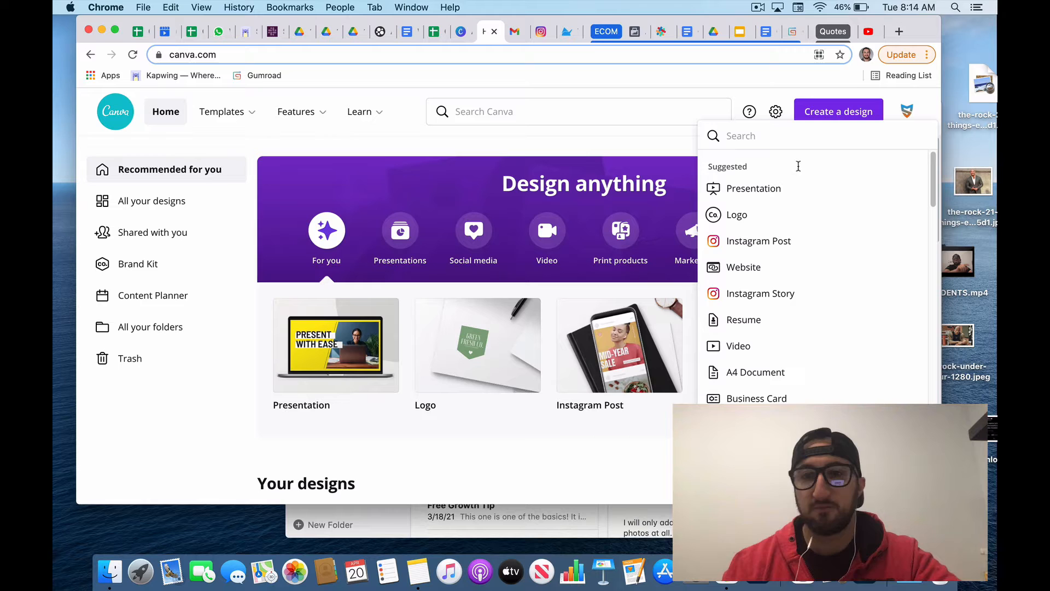
pyautogui.moveTo(736, 215)
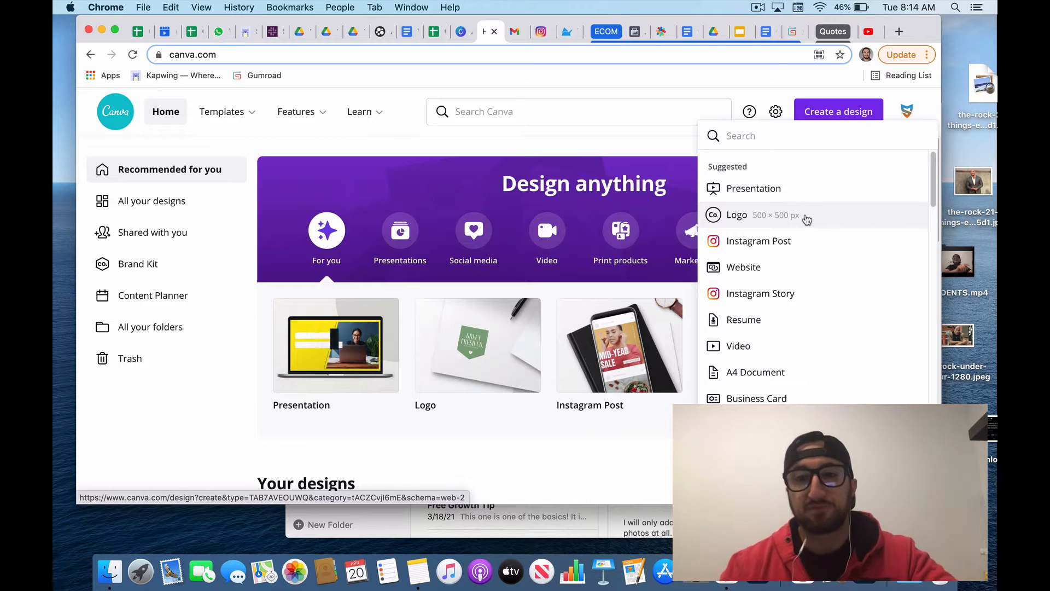
pyautogui.click(737, 215)
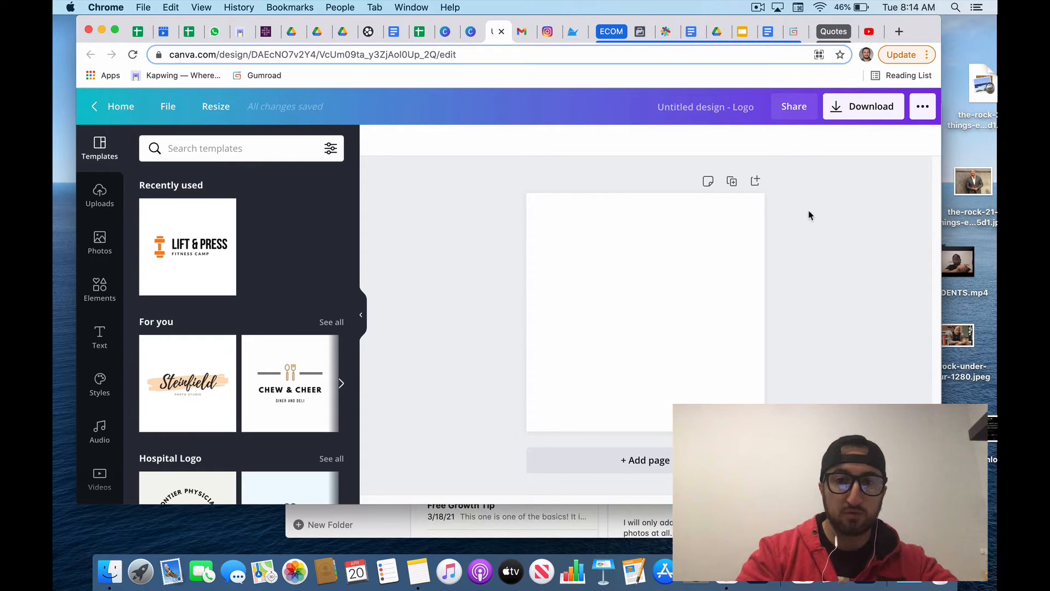
pyautogui.moveTo(132, 272)
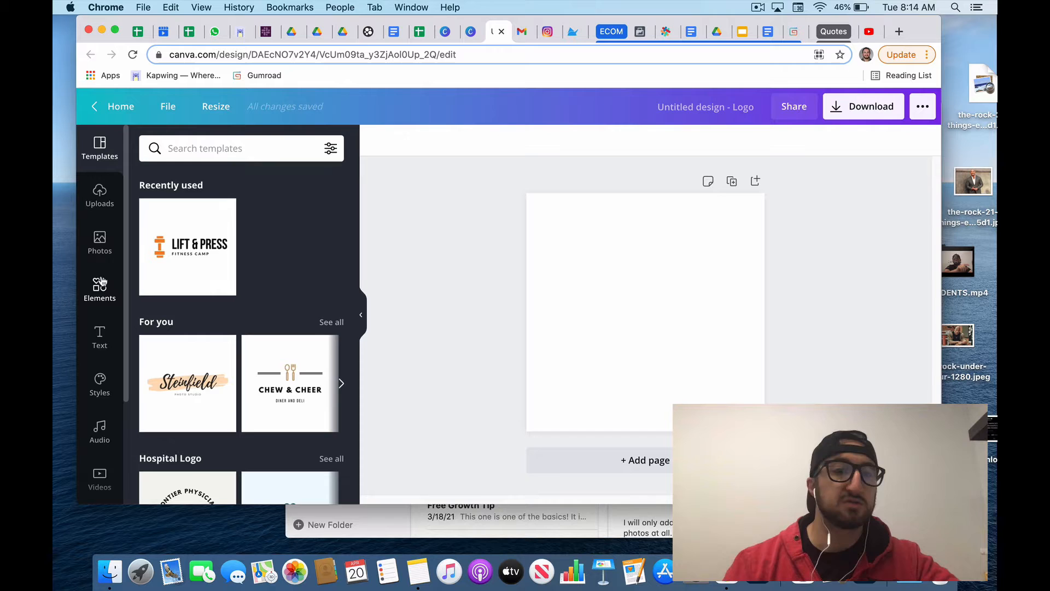
# - Add the circle outline from Elements and enlarge it to about 417×417
pyautogui.click(99, 288)
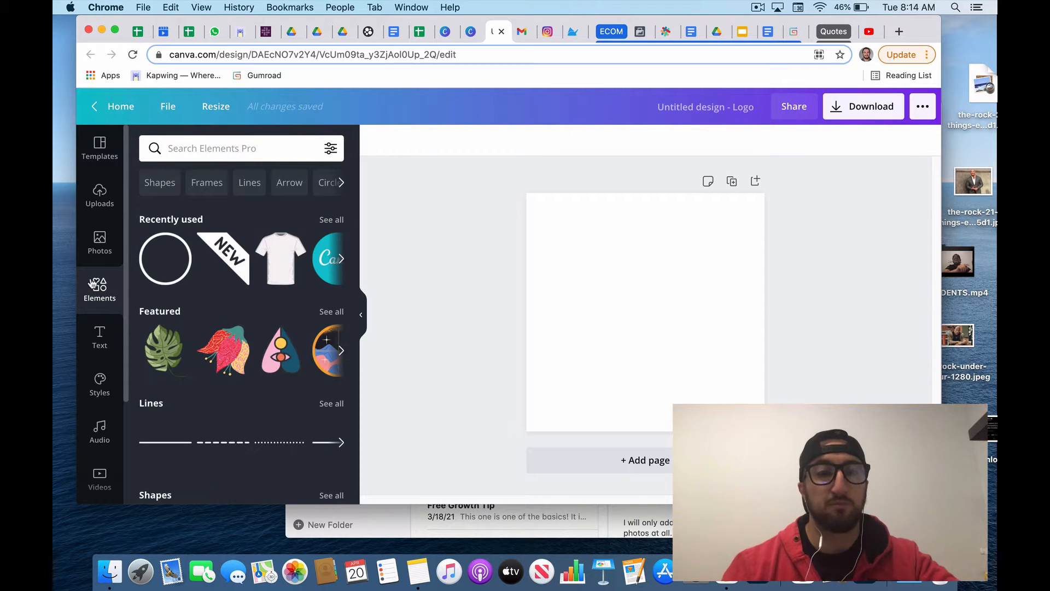
pyautogui.click(165, 258)
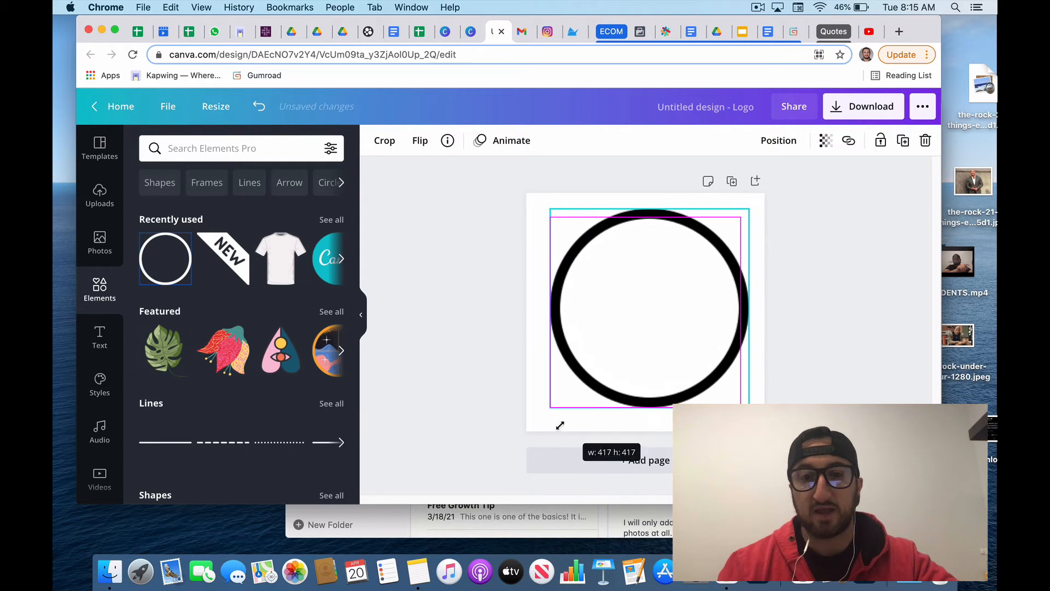
pyautogui.moveTo(550, 411); pyautogui.dragTo(542, 415)
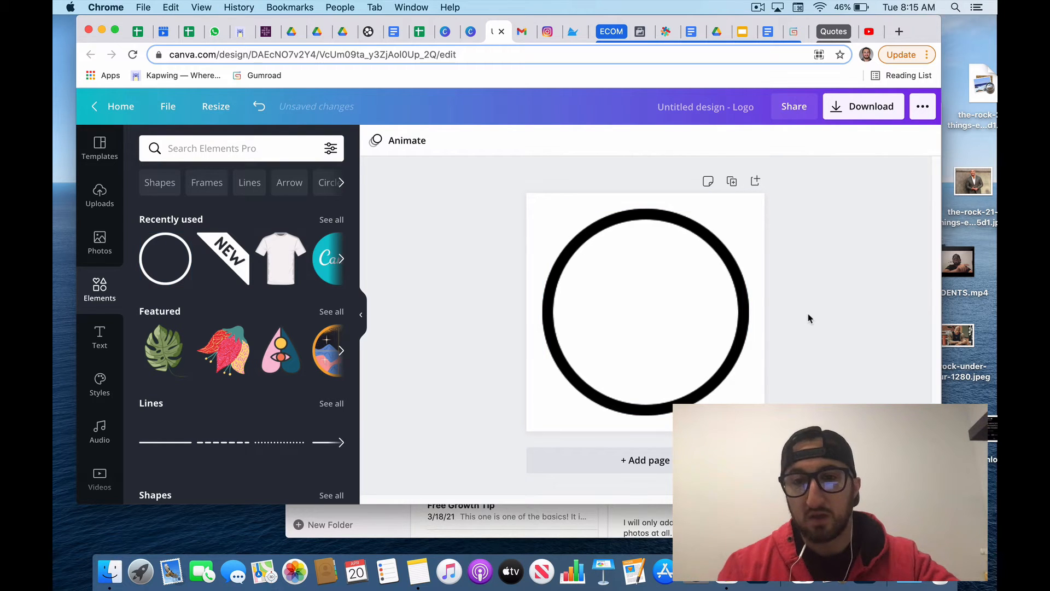
pyautogui.click(611, 322)
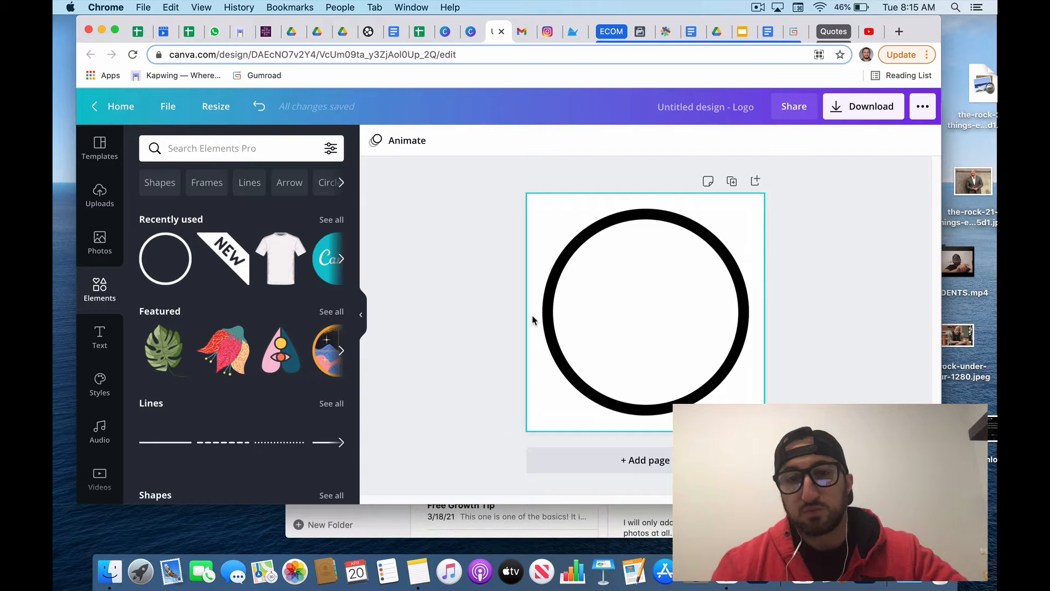
pyautogui.moveTo(546, 293)
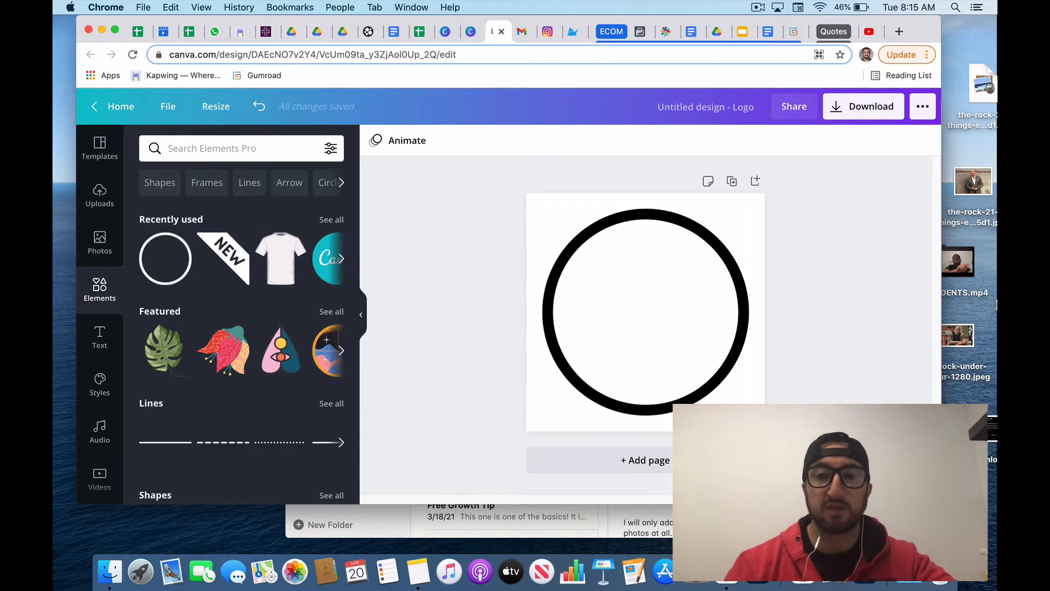
pyautogui.click(645, 311)
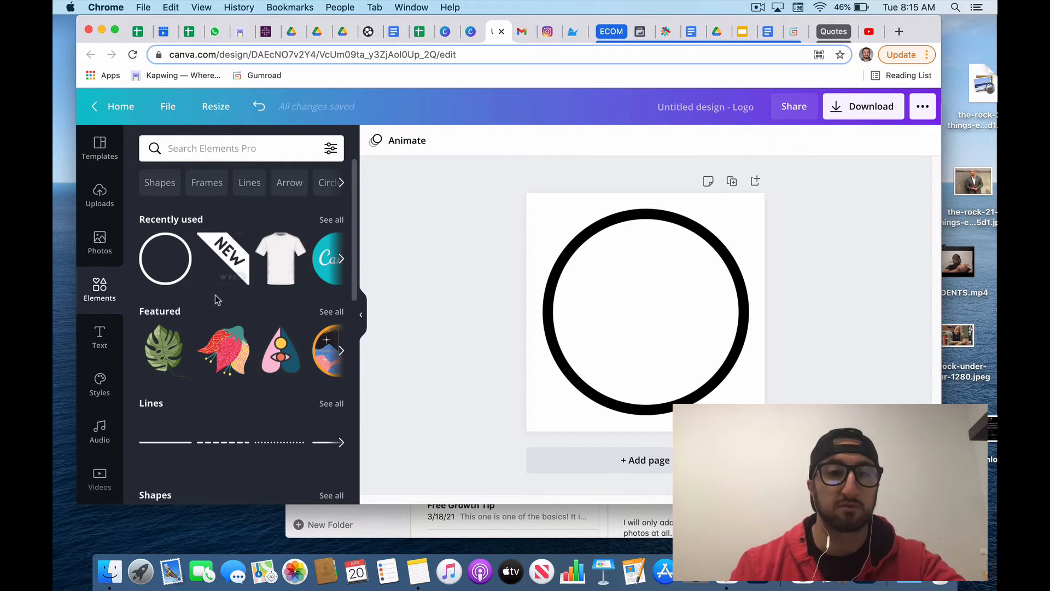
pyautogui.moveTo(303, 319)
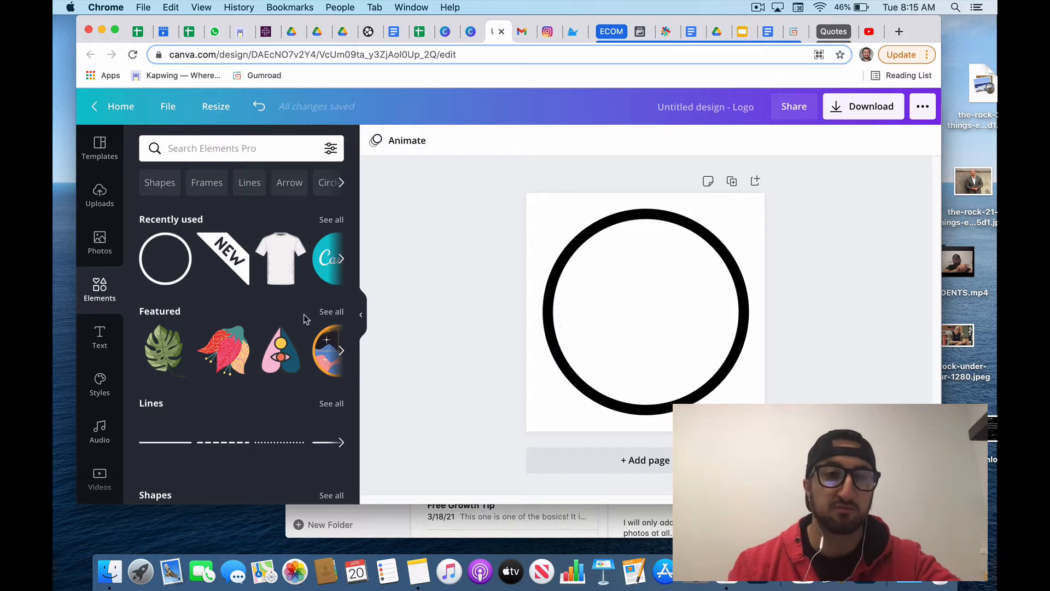
# - Show the Text panel in the left sidebar
pyautogui.click(99, 337)
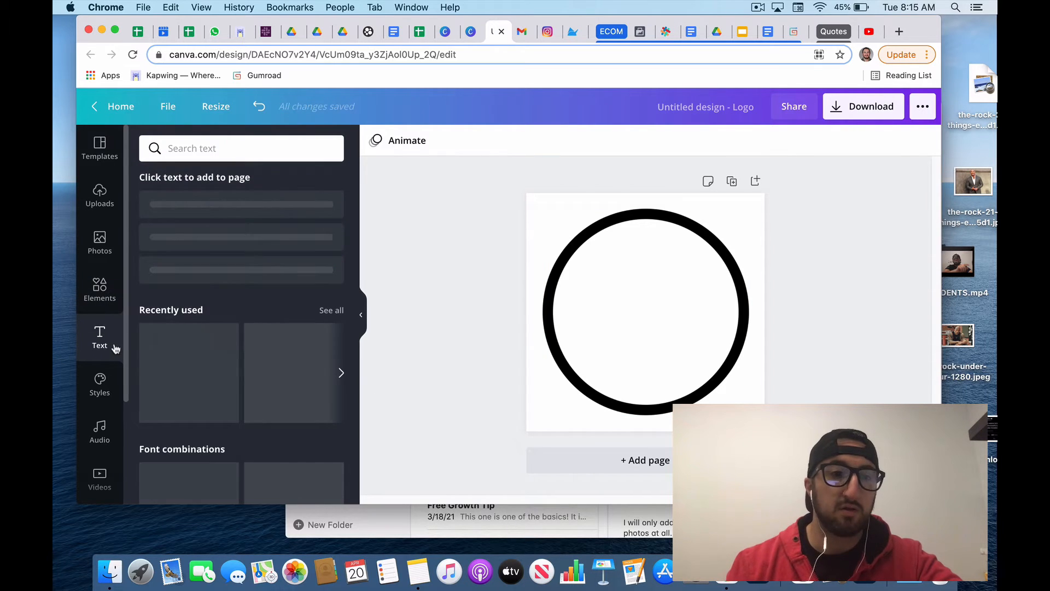
# - Add a default 'Add a heading' text box centred inside the circle
pyautogui.click(99, 338)
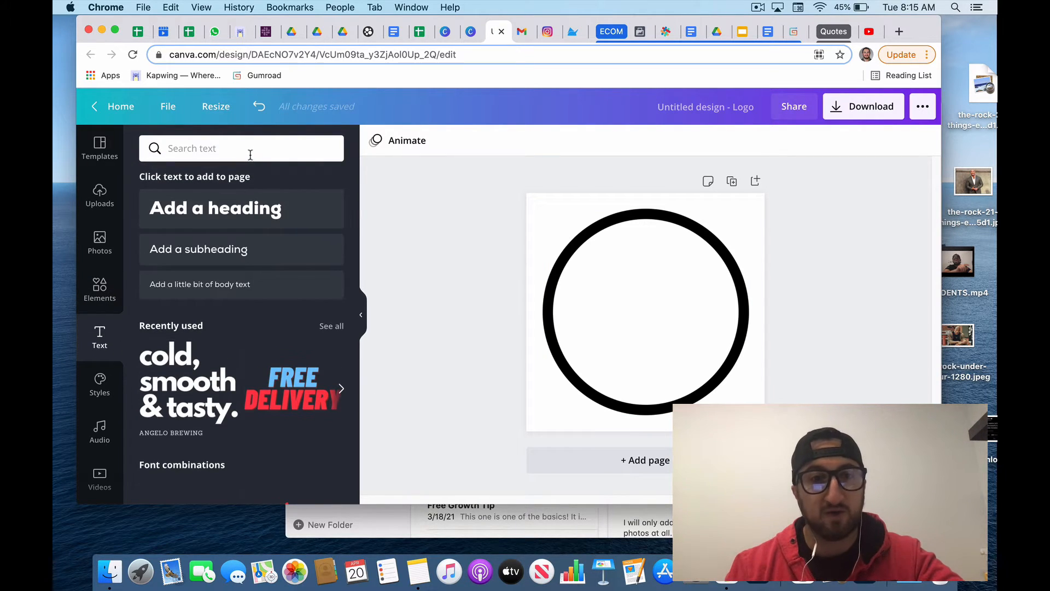
pyautogui.click(240, 148)
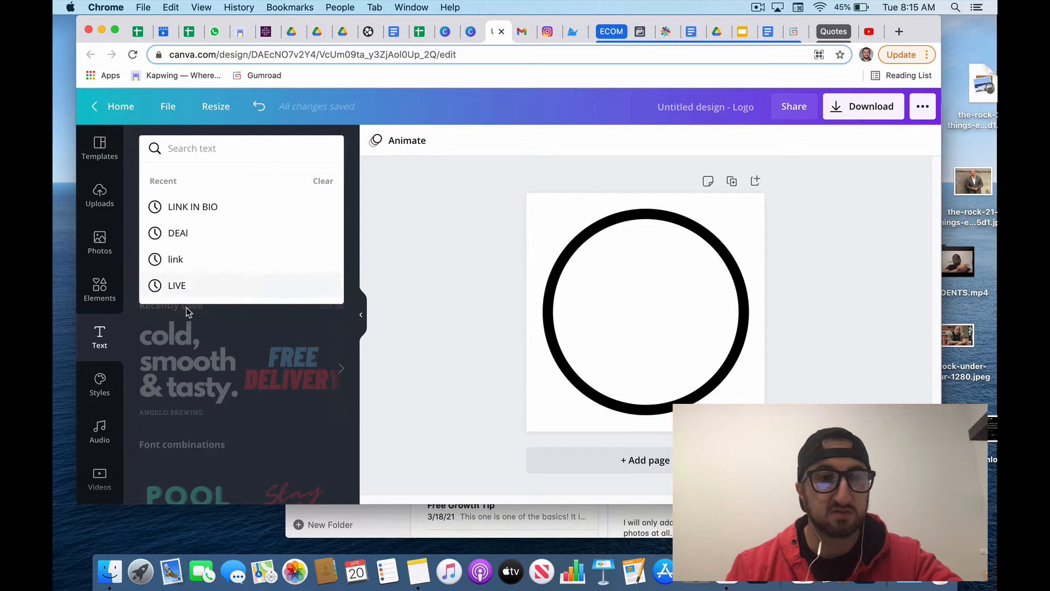
pyautogui.click(215, 188)
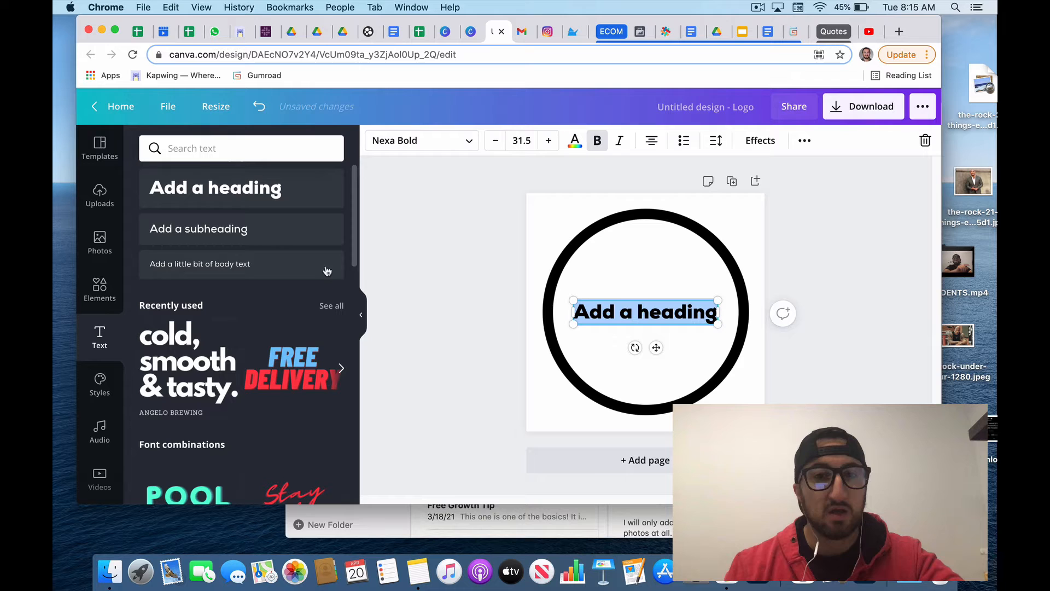
pyautogui.click(421, 140)
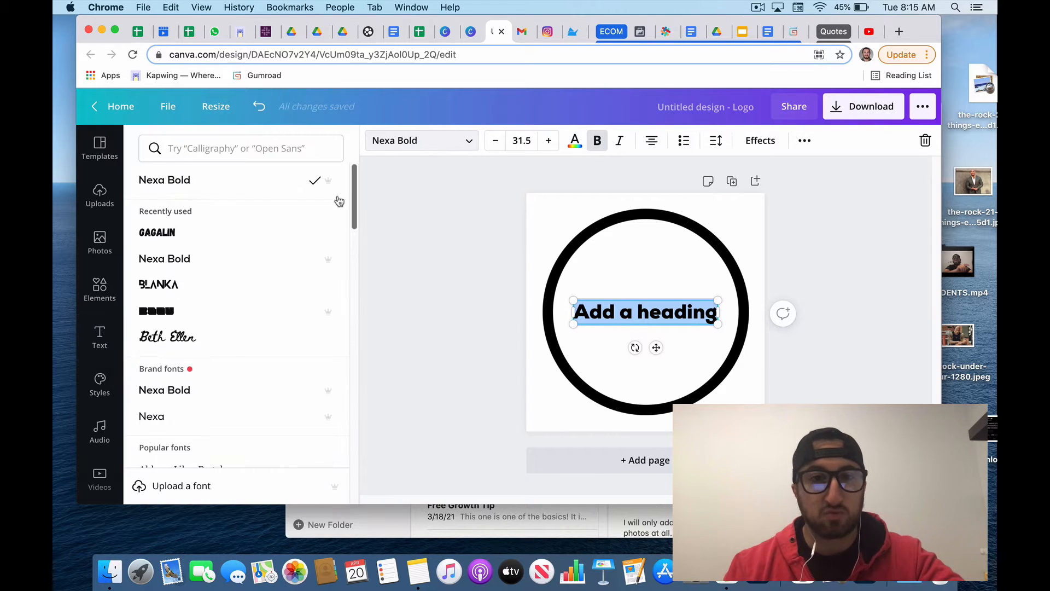
# - Apply the Gagalin font to the heading from the font list
pyautogui.scroll(-3)
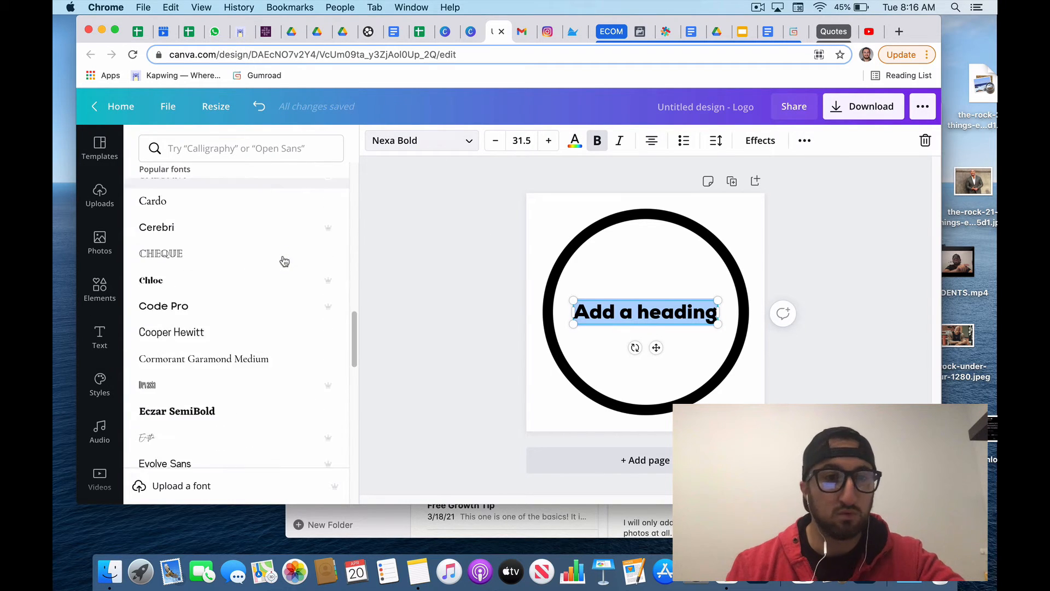
pyautogui.scroll(-3)
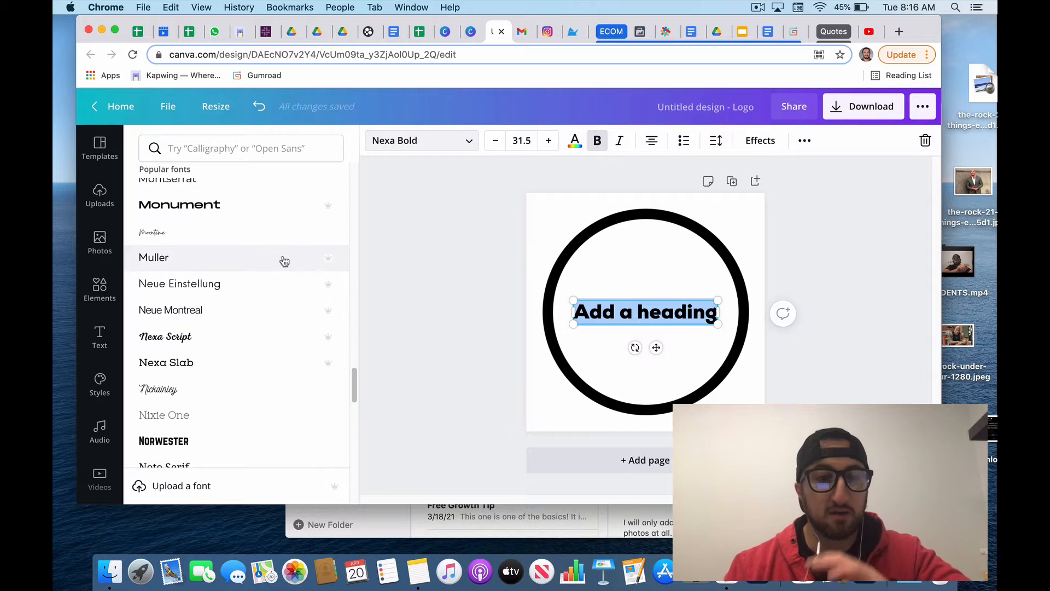
pyautogui.scroll(-3)
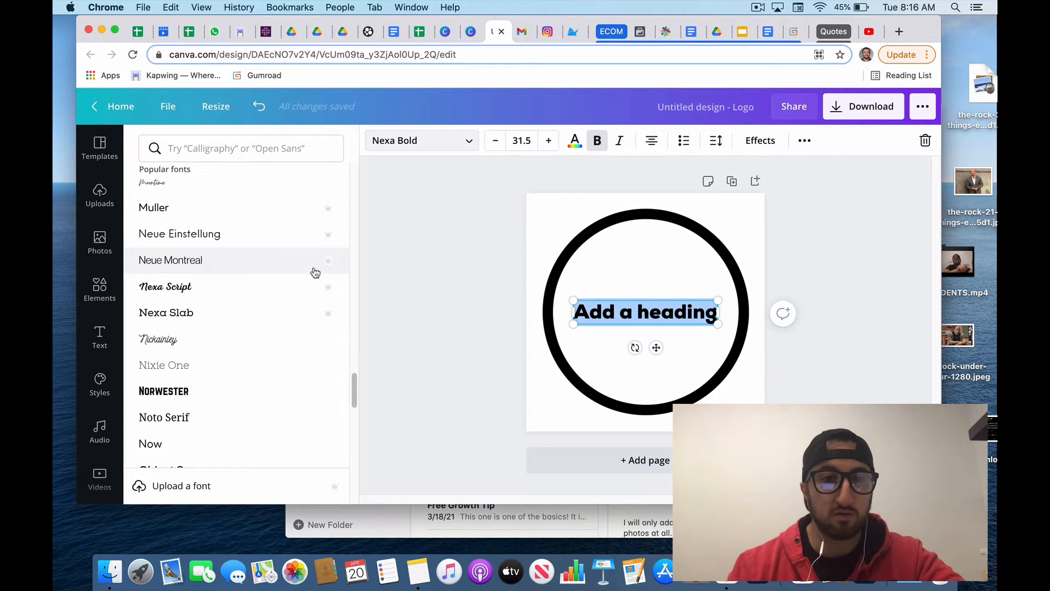
pyautogui.moveTo(329, 261)
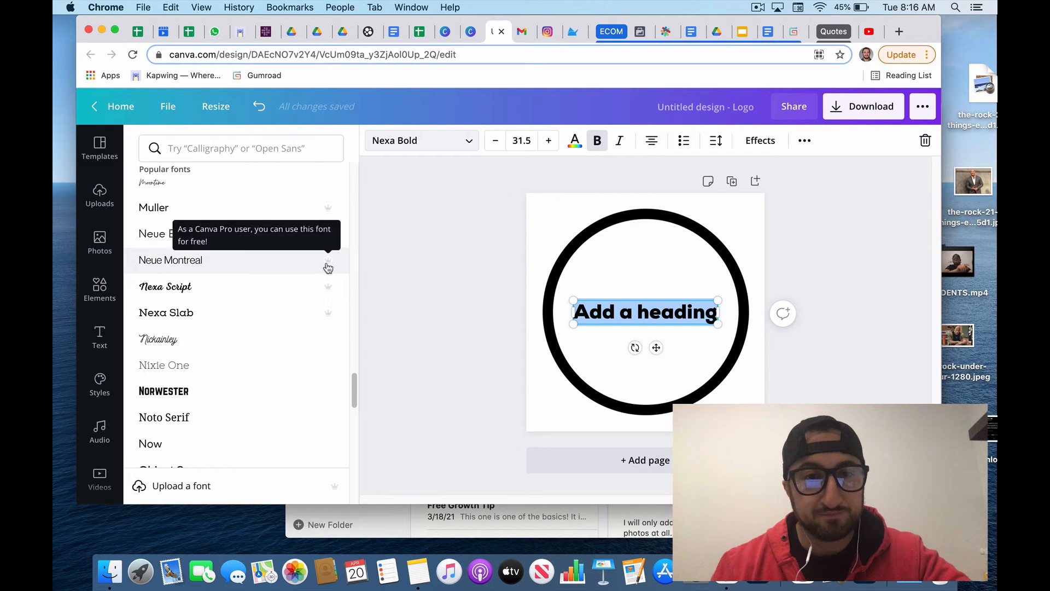
pyautogui.moveTo(328, 208)
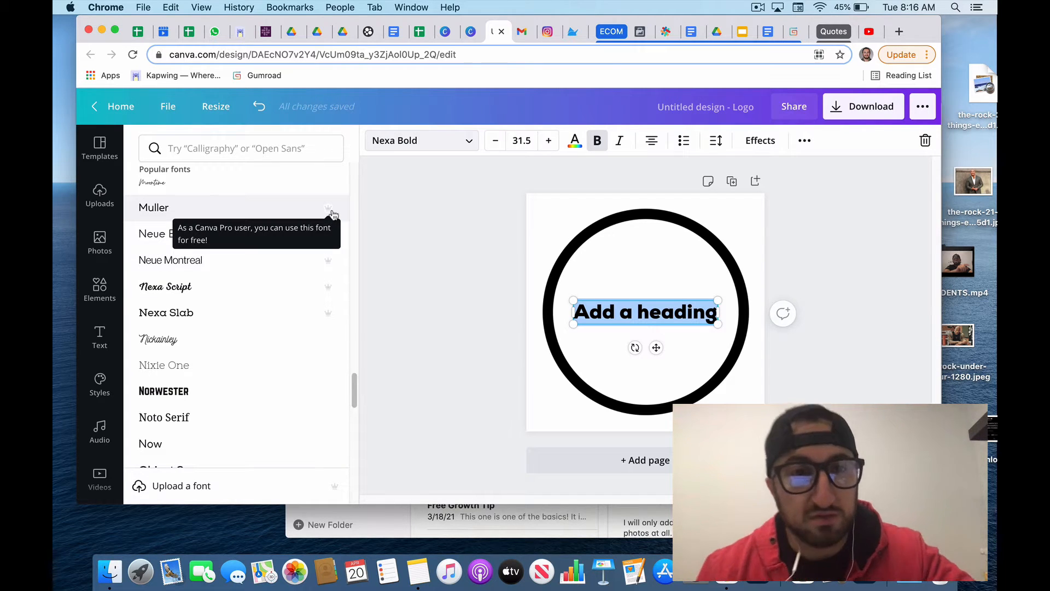
pyautogui.moveTo(298, 268)
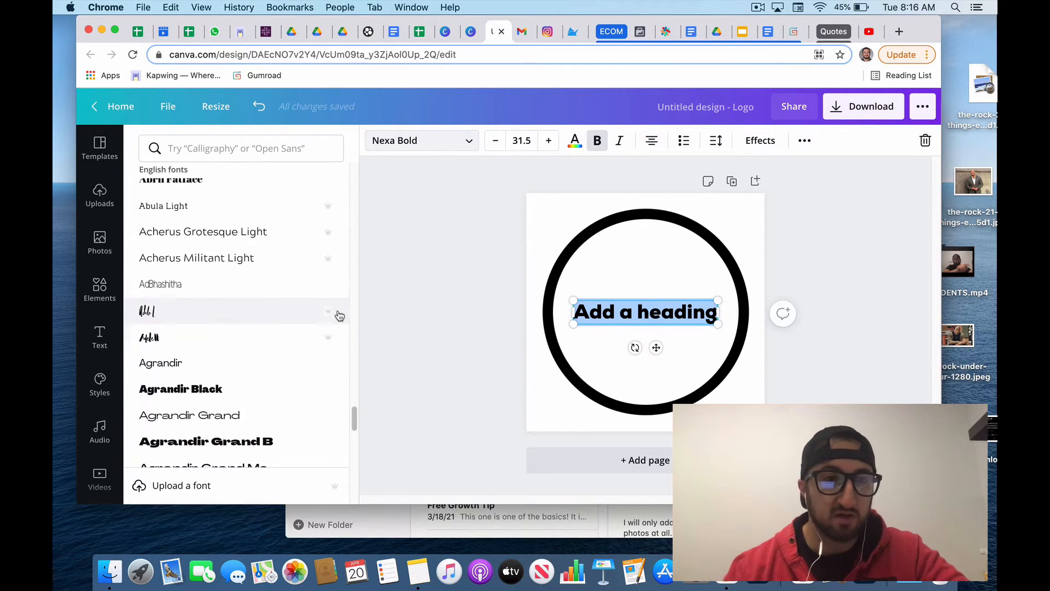
pyautogui.scroll(-3)
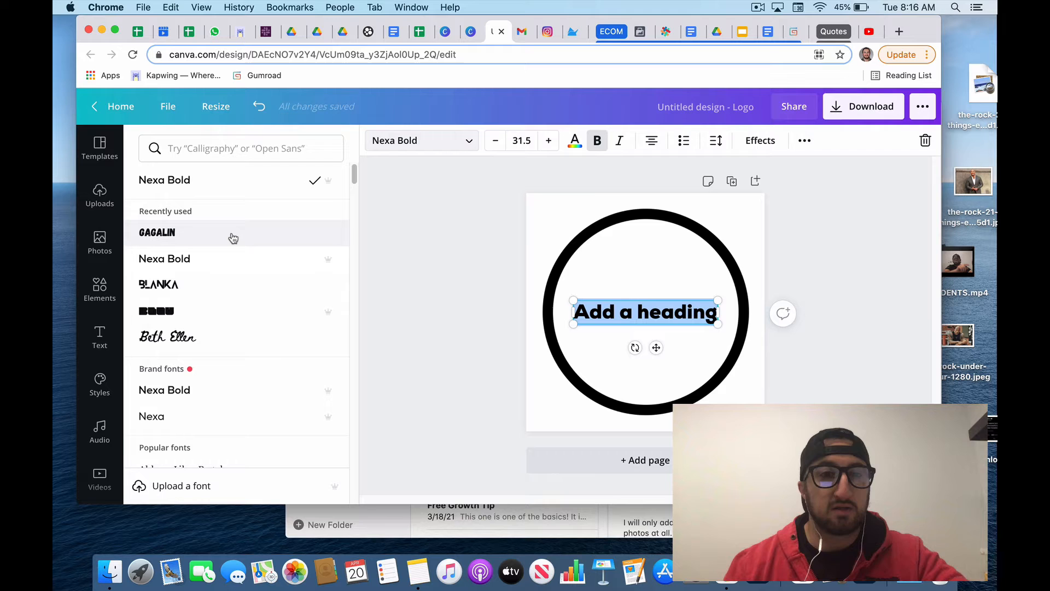
pyautogui.click(157, 232)
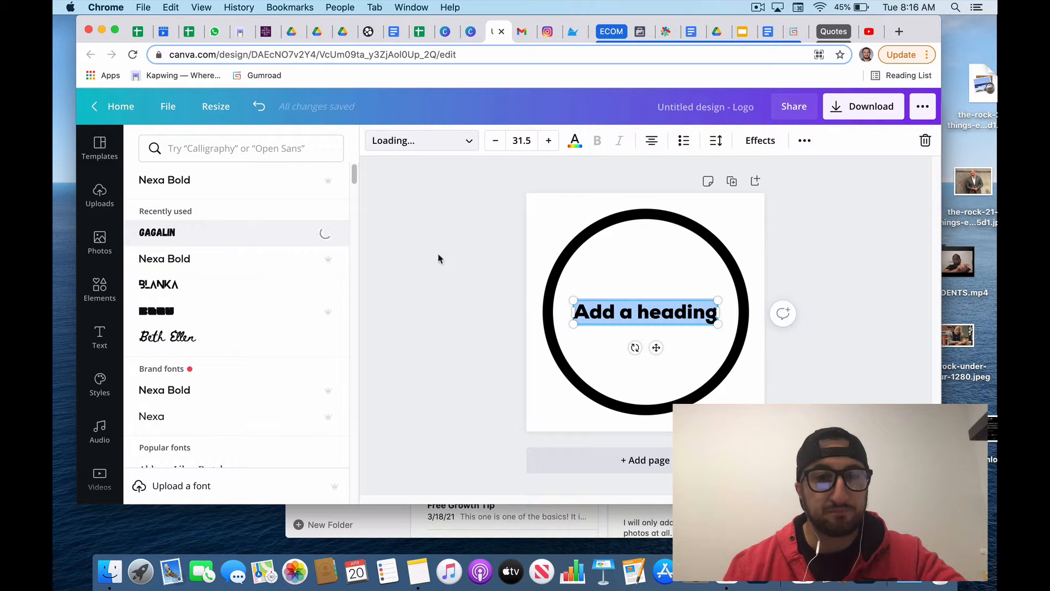
# - Change the heading text to 'M' and resize it to about size 164
pyautogui.click(157, 232)
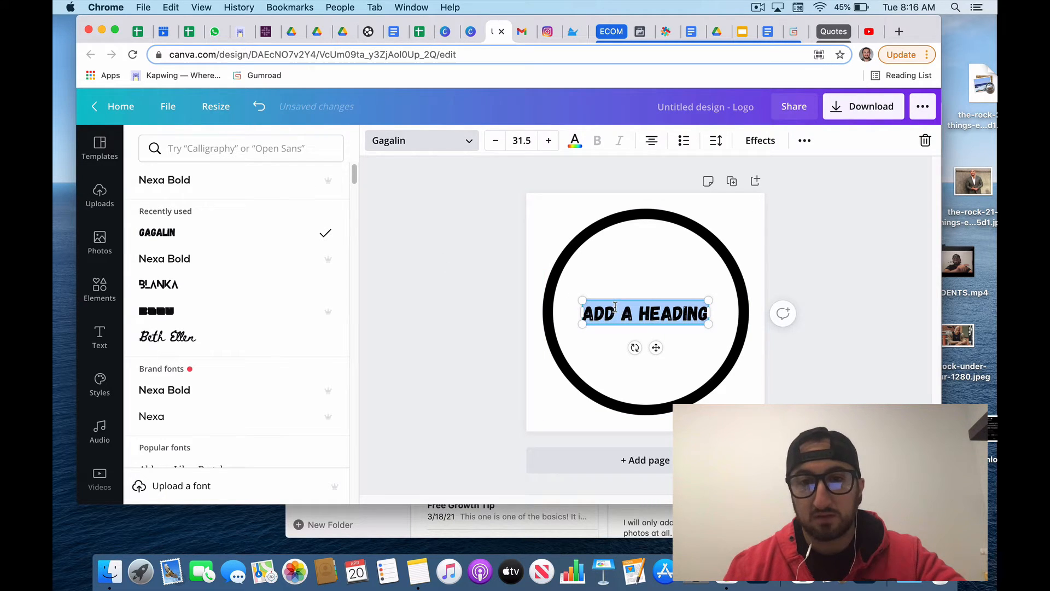
pyautogui.write('M')
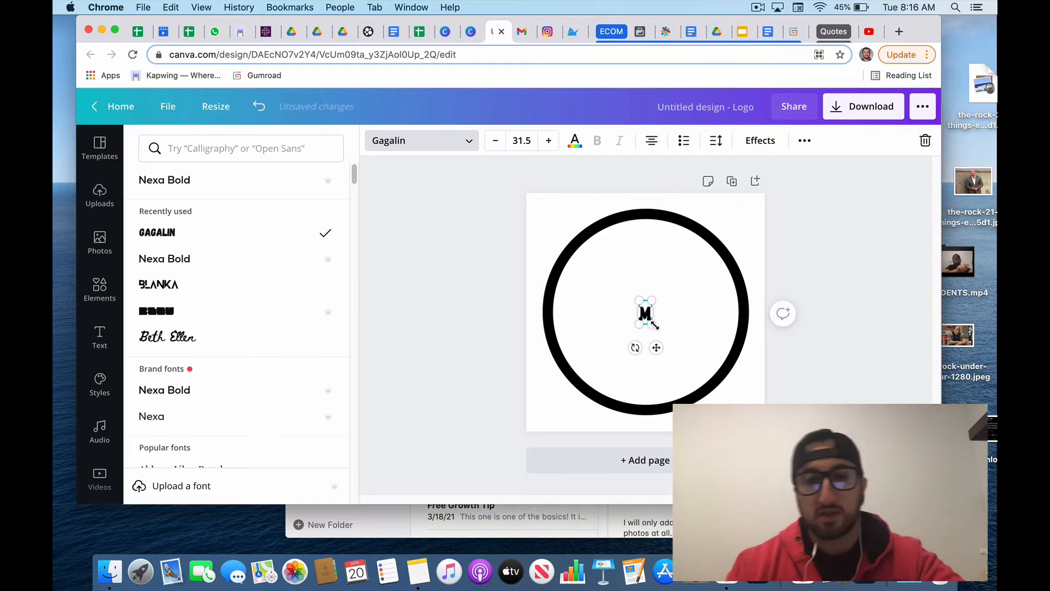
pyautogui.moveTo(661, 323); pyautogui.dragTo(695, 250)
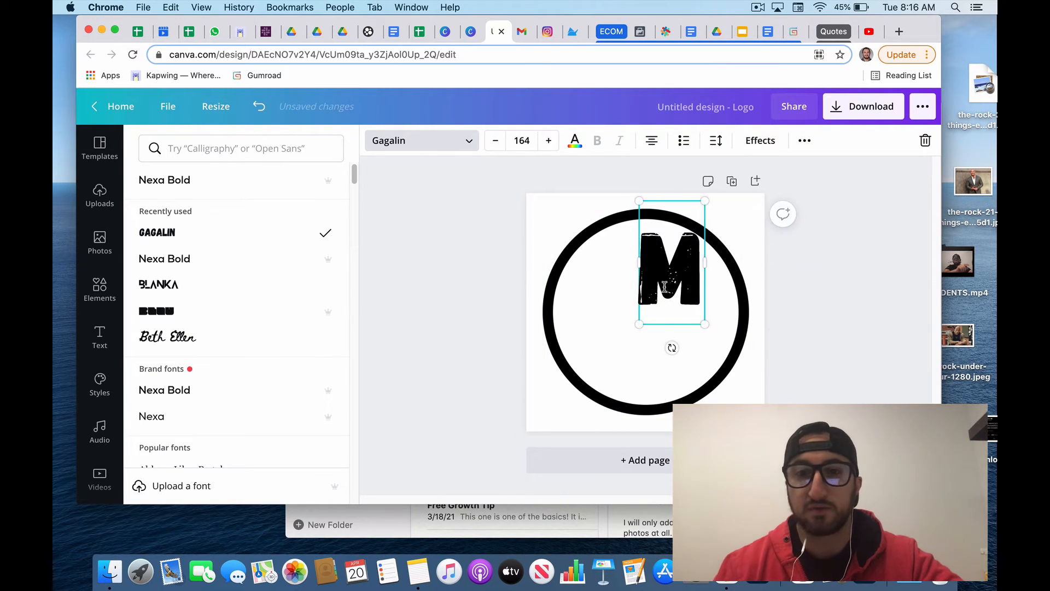
# - Move and enlarge the M toward the upper left, and place an S at the lower right
pyautogui.click(99, 339)
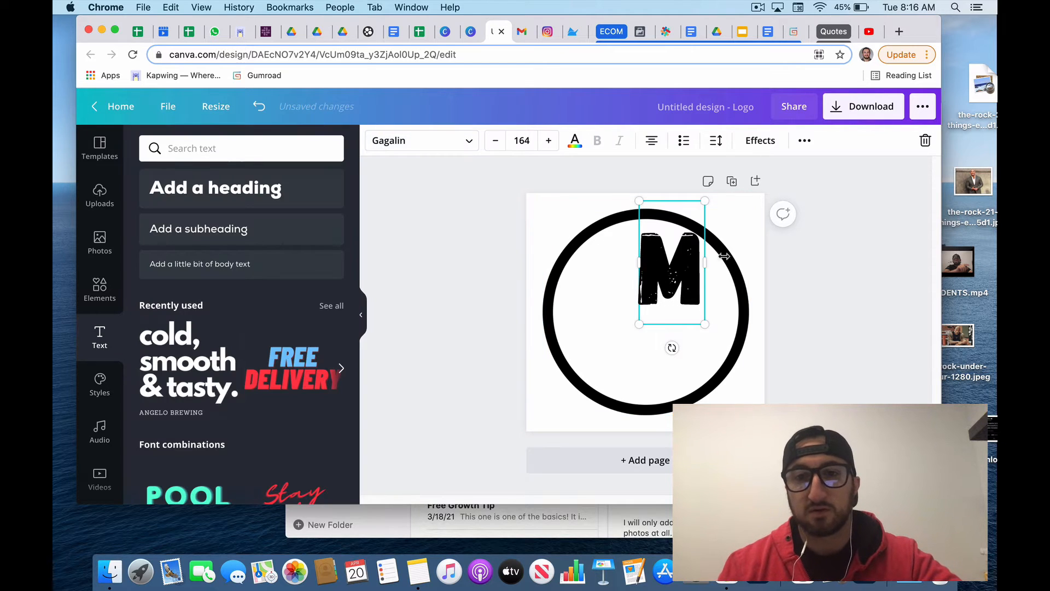
pyautogui.moveTo(671, 263); pyautogui.dragTo(612, 287)
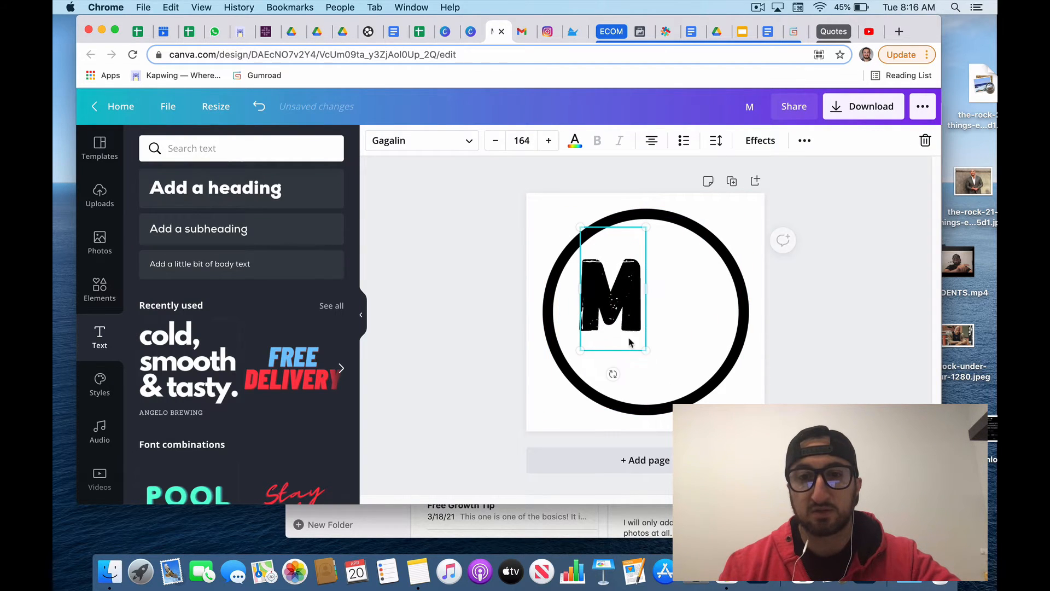
pyautogui.moveTo(646, 350); pyautogui.dragTo(680, 372)
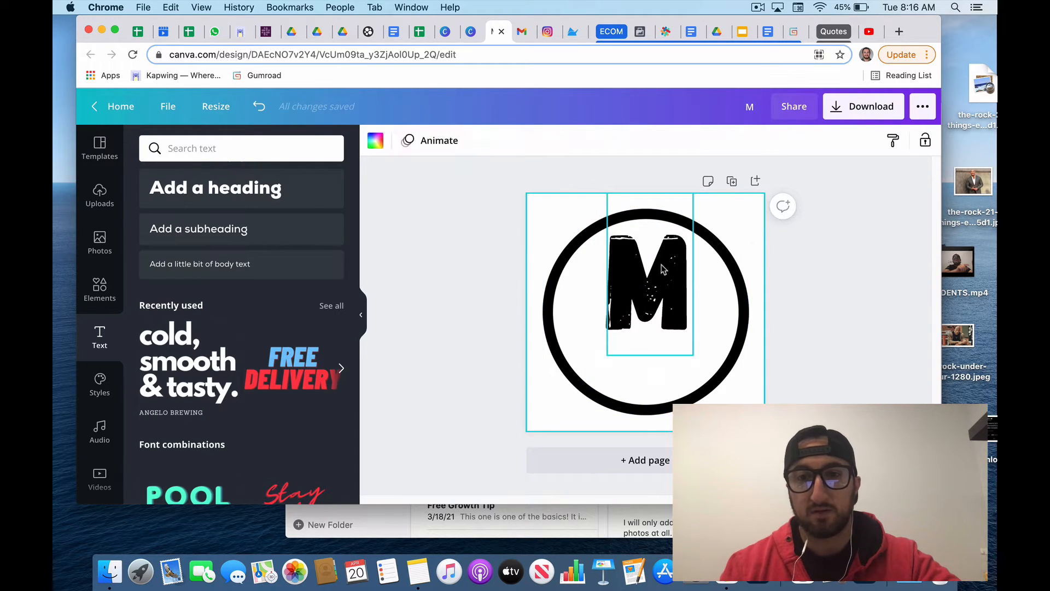
pyautogui.click(648, 281)
pyautogui.write('S')
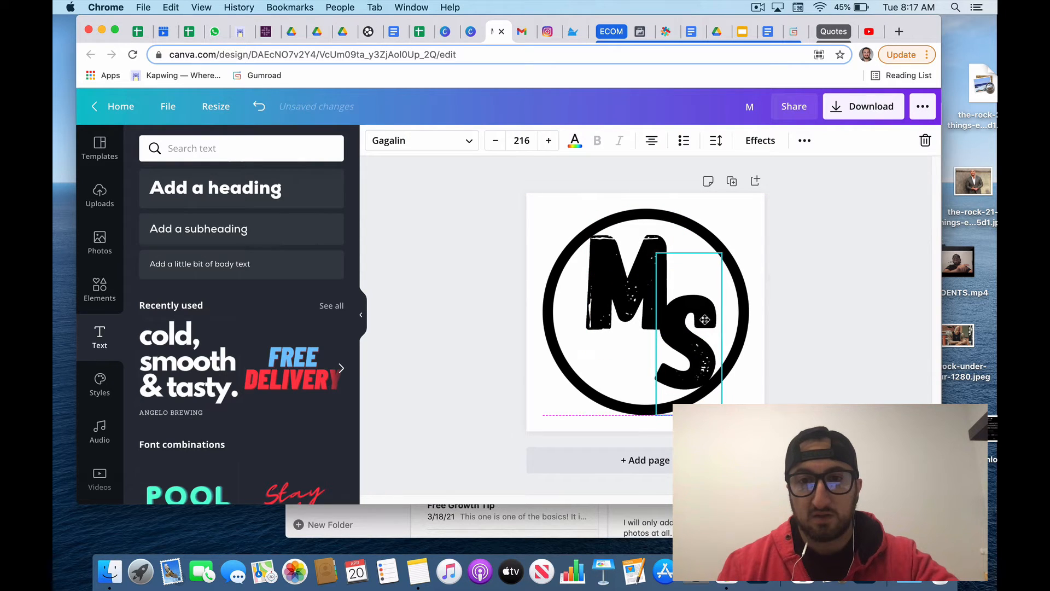
pyautogui.moveTo(705, 319); pyautogui.dragTo(702, 325)
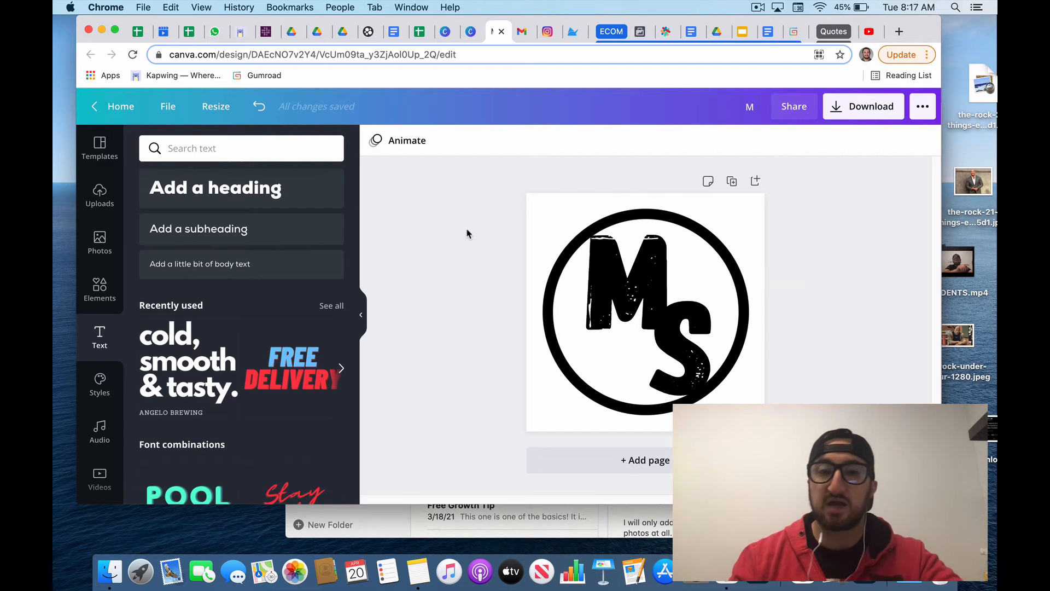
# - Change the M's text colour to the pink default swatch
pyautogui.click(629, 275)
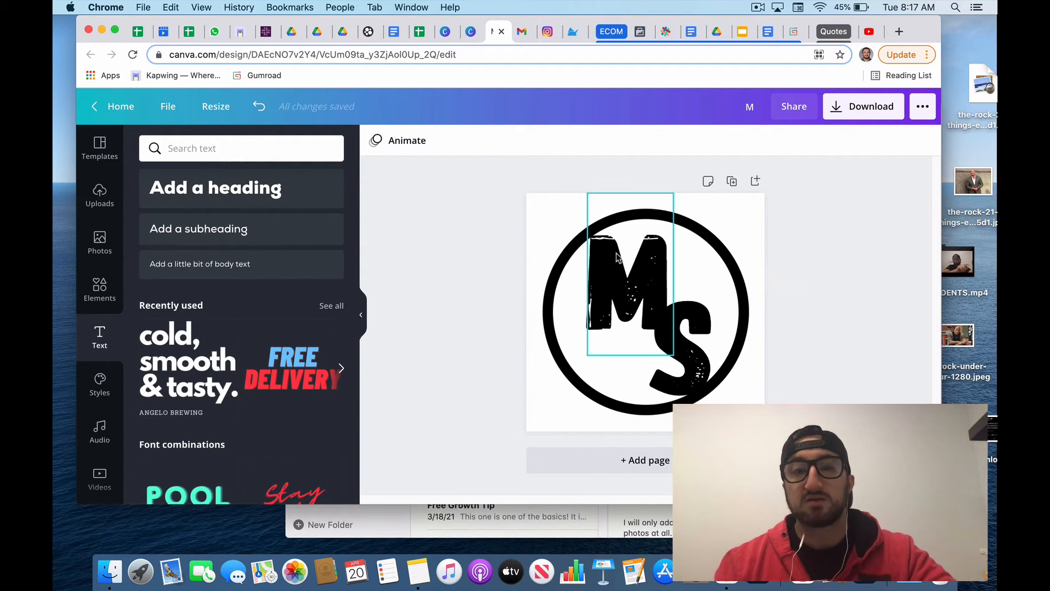
pyautogui.click(630, 274)
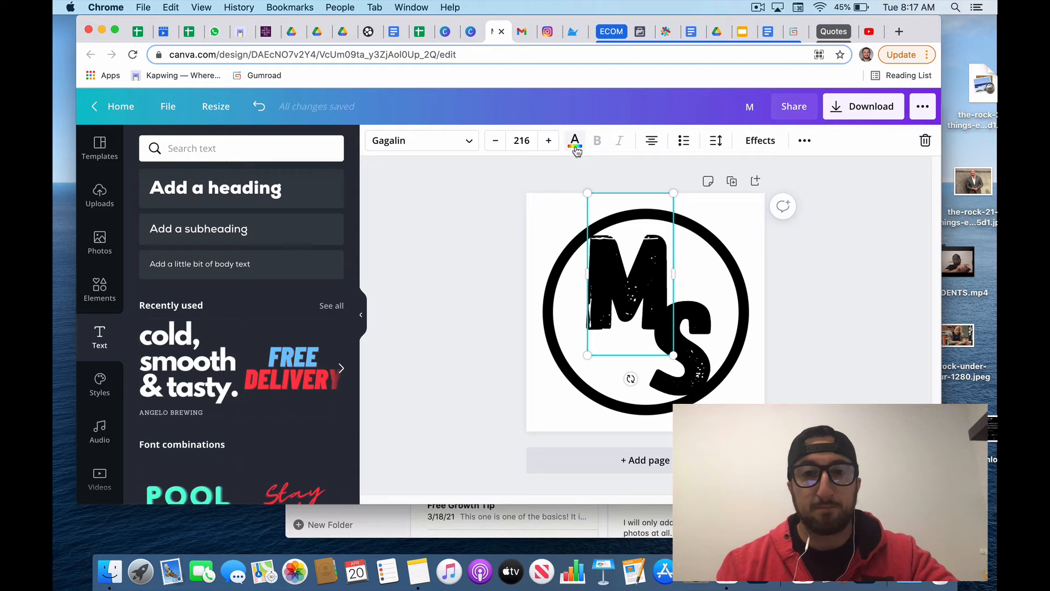
pyautogui.click(574, 141)
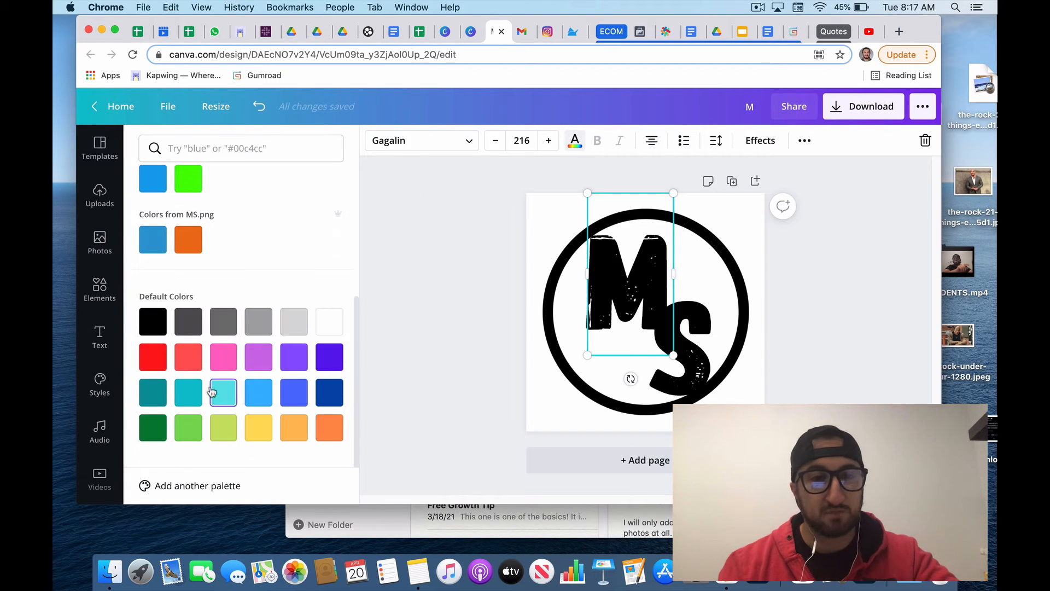
pyautogui.click(224, 356)
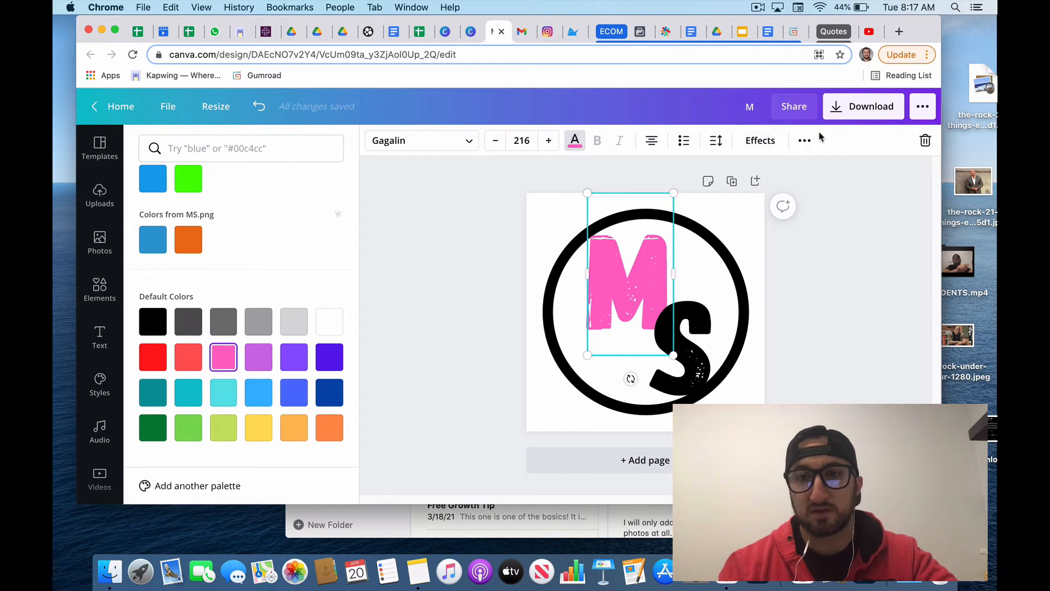
pyautogui.click(99, 337)
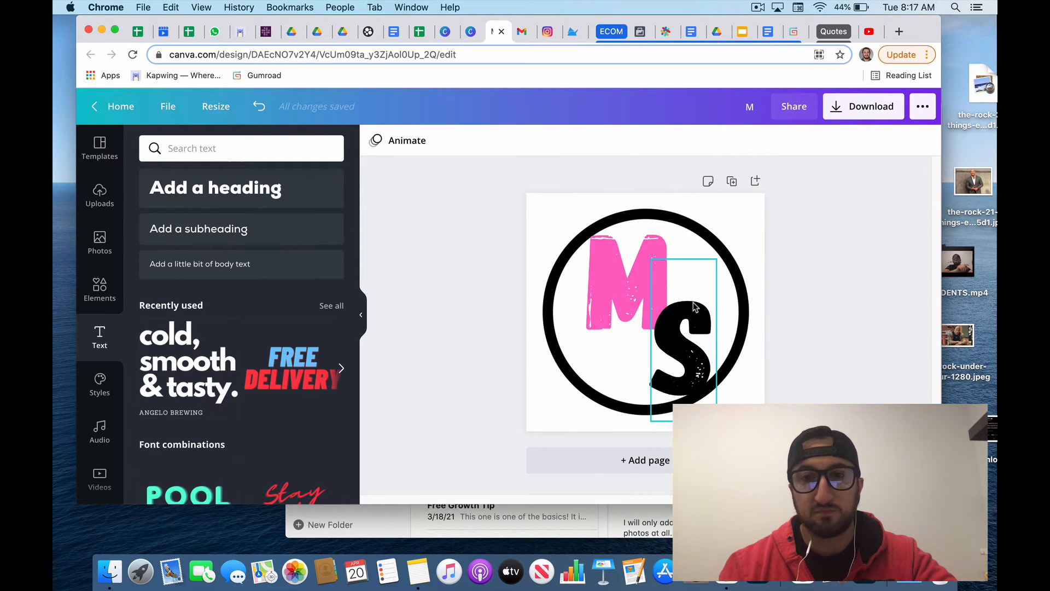
pyautogui.click(683, 349)
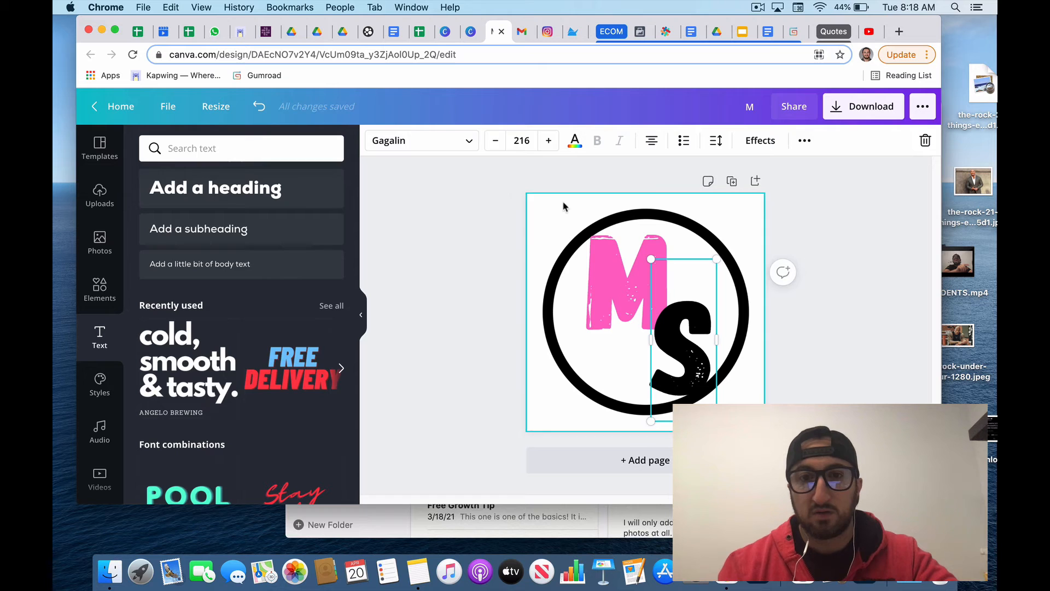
pyautogui.click(755, 140)
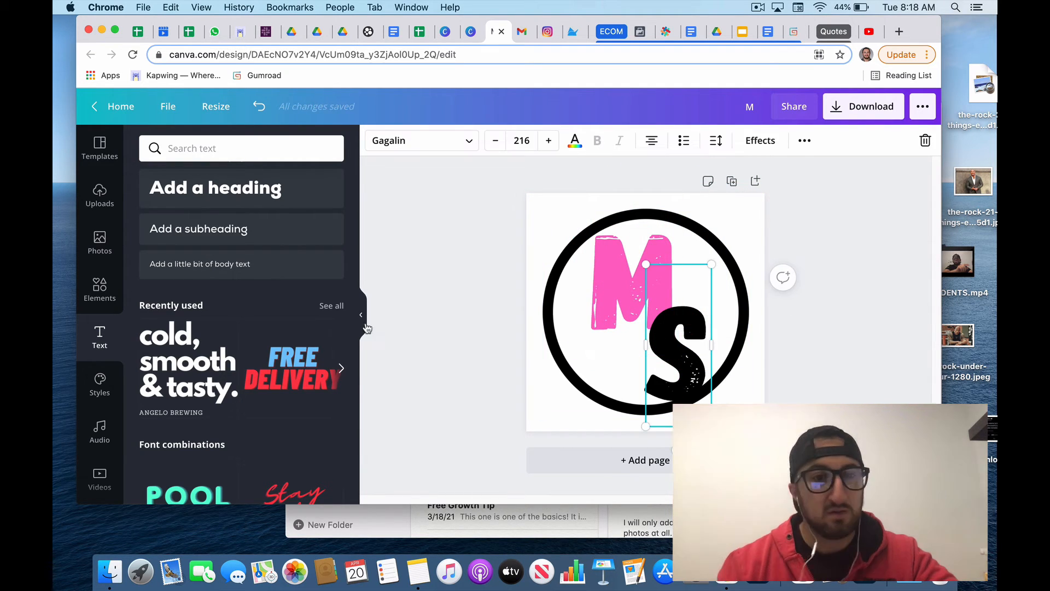
# - Change the S's text colour to the light blue default swatch
pyautogui.click(574, 140)
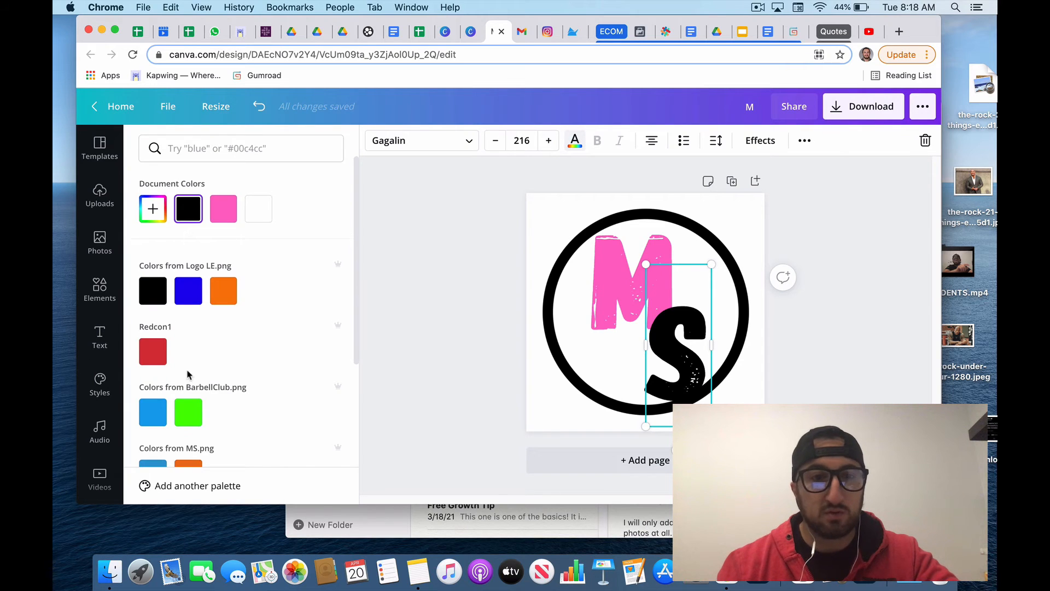
pyautogui.scroll(-3)
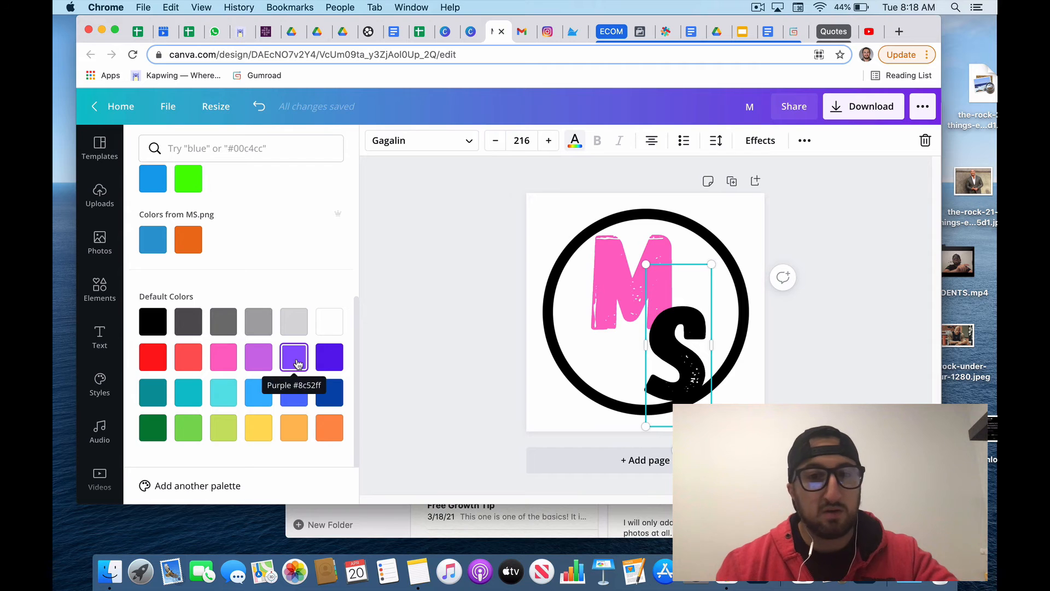
pyautogui.moveTo(248, 422)
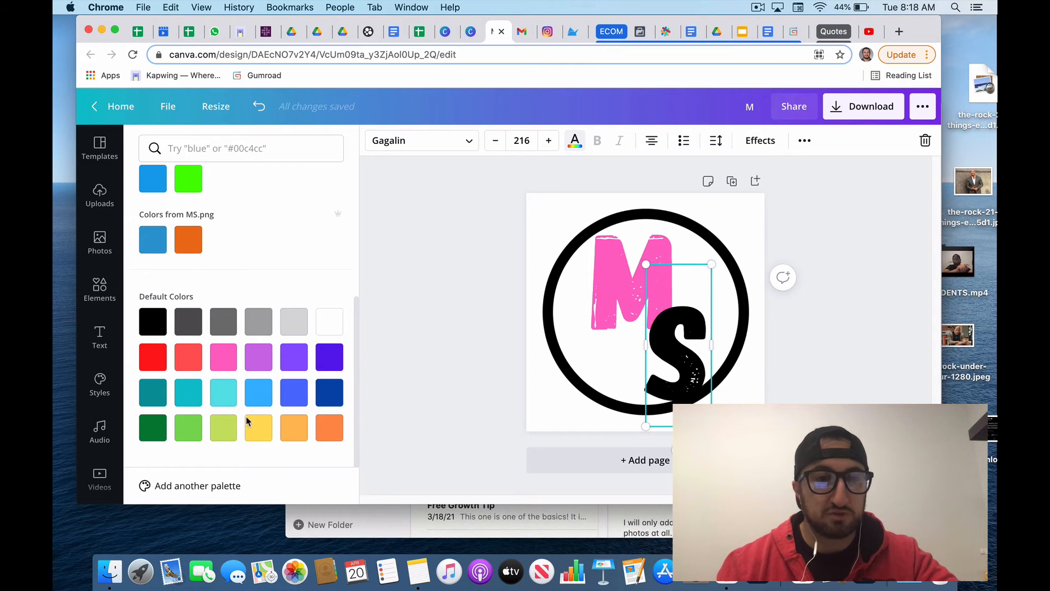
pyautogui.click(257, 393)
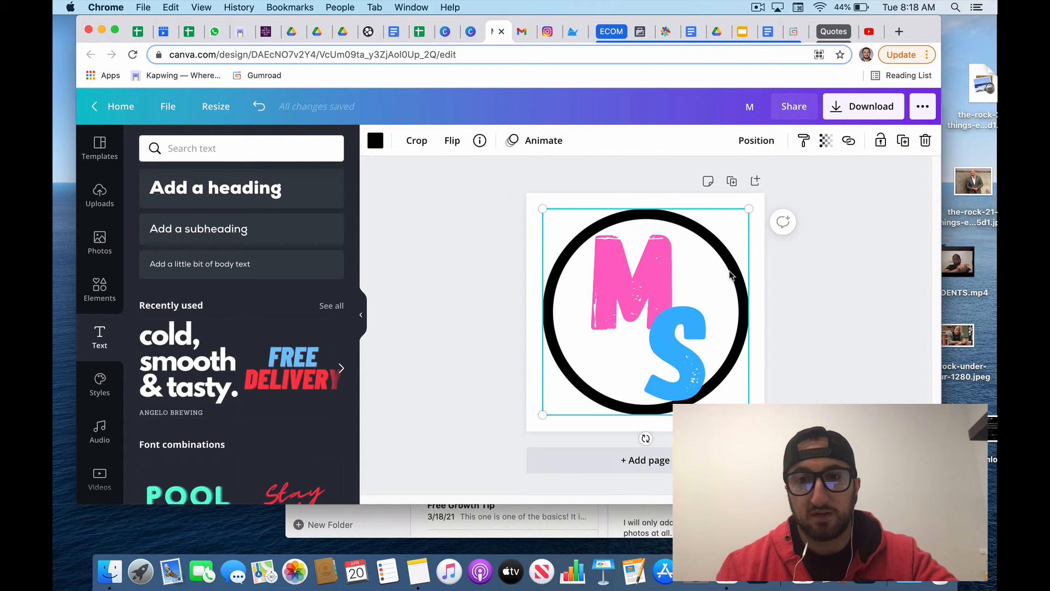
pyautogui.click(673, 361)
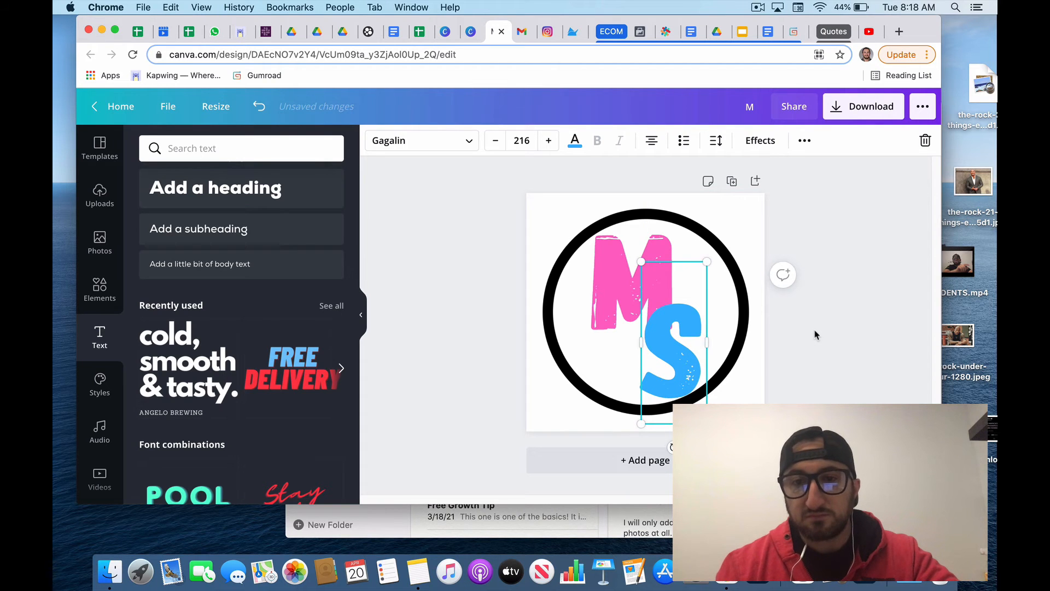
pyautogui.click(827, 329)
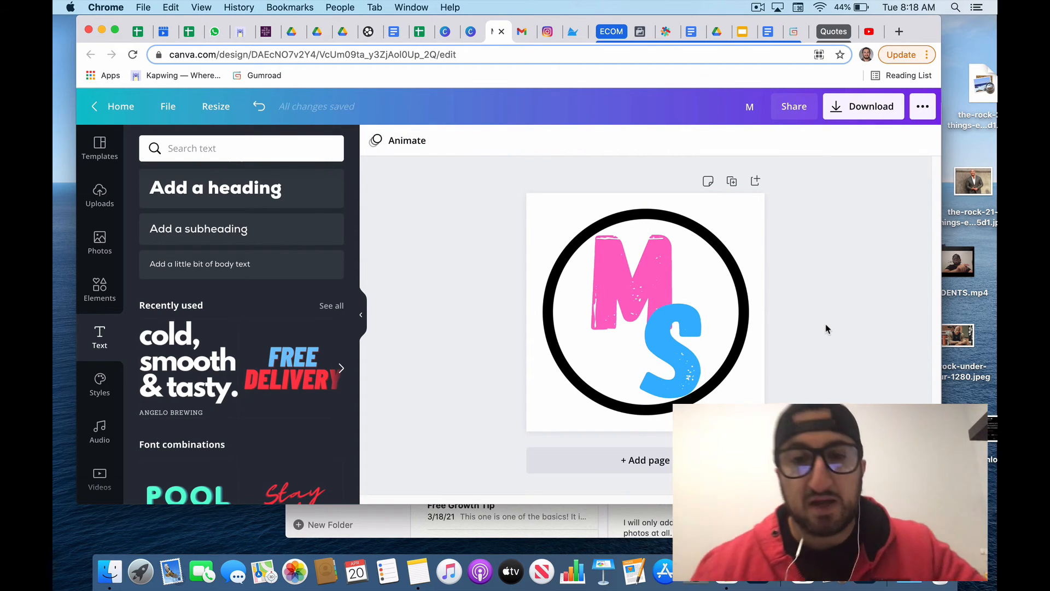
pyautogui.click(644, 313)
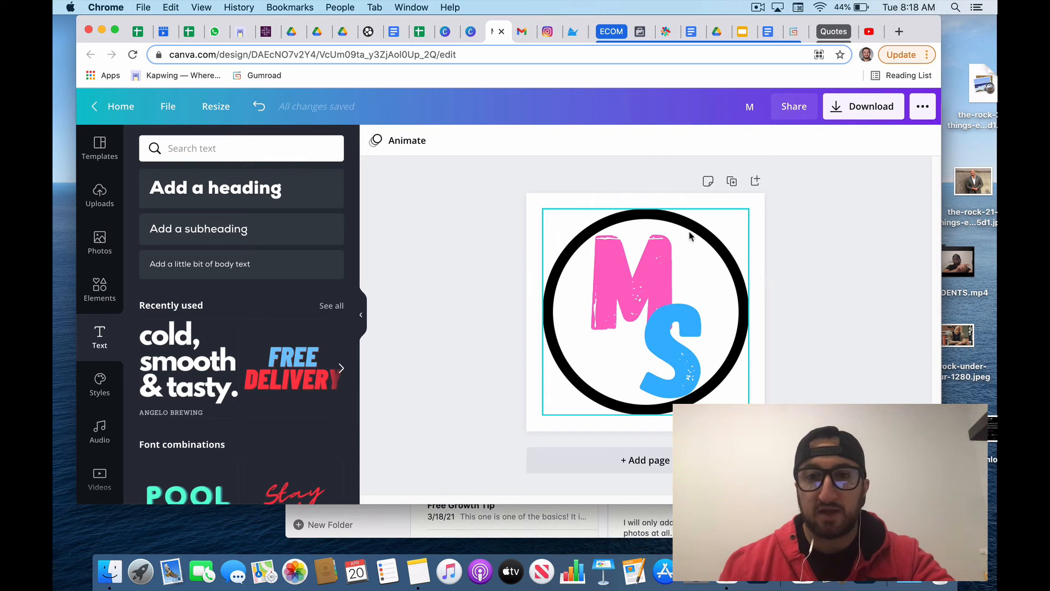
# - Recolour the circle outline with the pink document colour matching the M
pyautogui.click(645, 311)
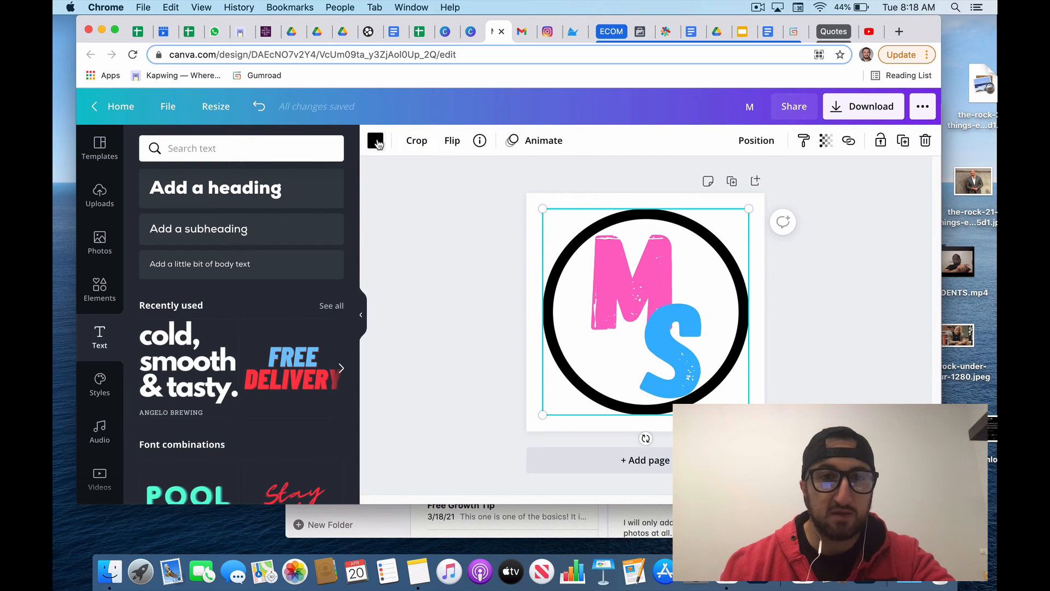
pyautogui.click(375, 140)
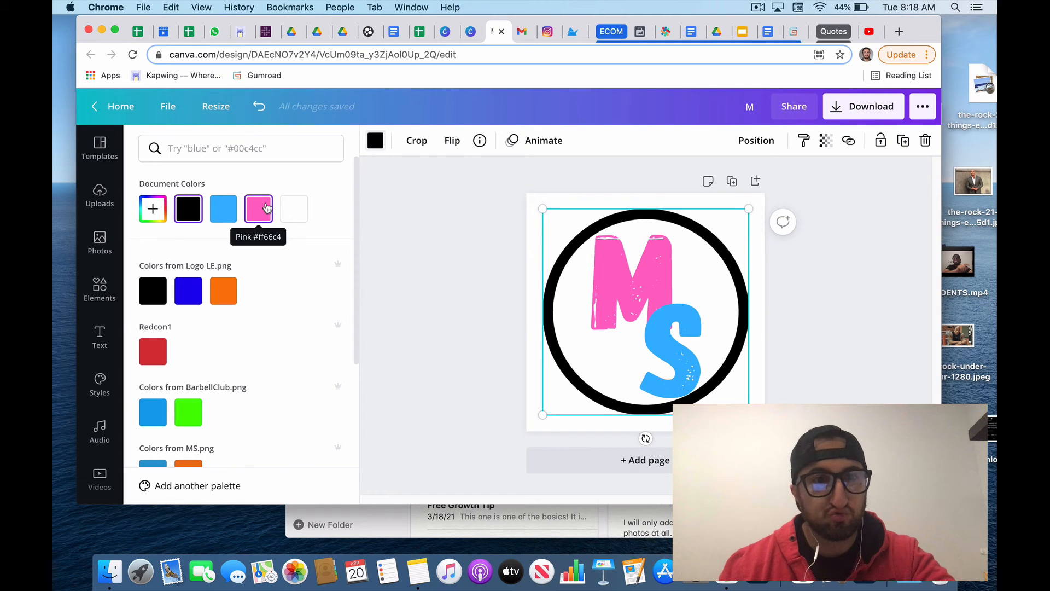
pyautogui.click(259, 209)
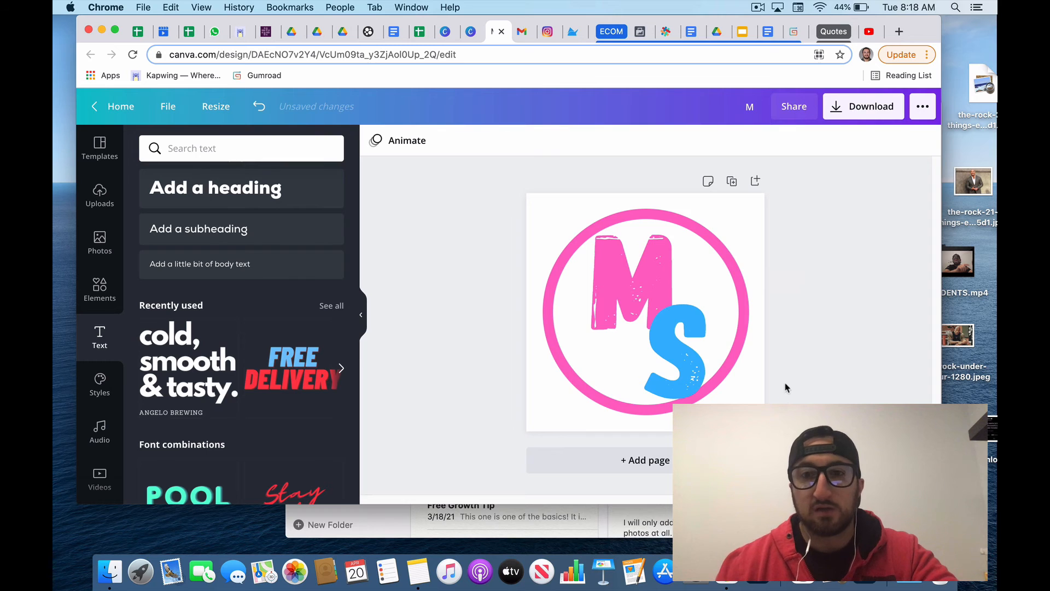
pyautogui.click(863, 106)
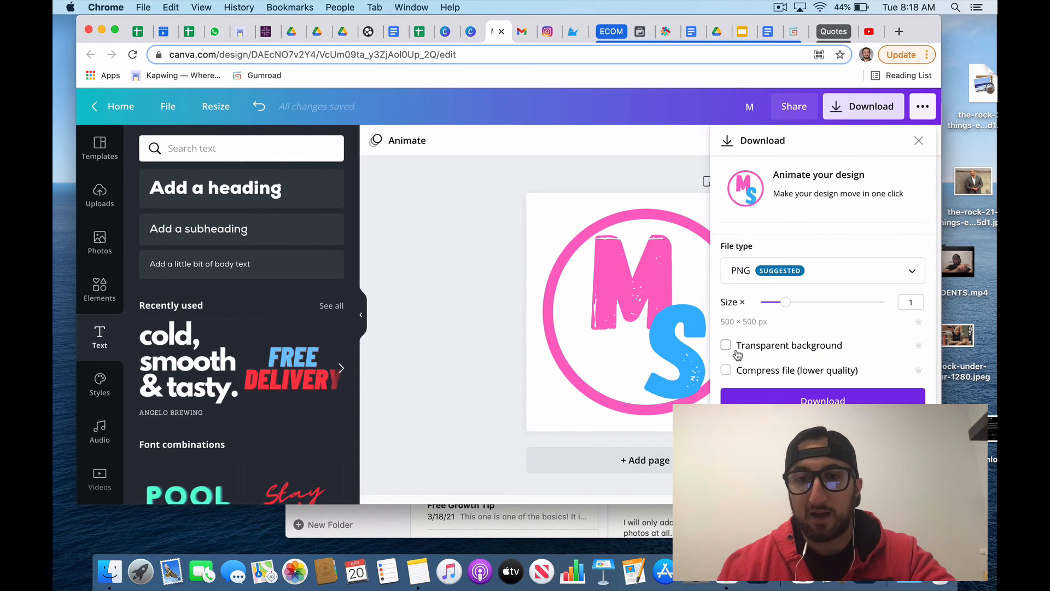
# - Enable Transparent background for the PNG export
pyautogui.click(726, 345)
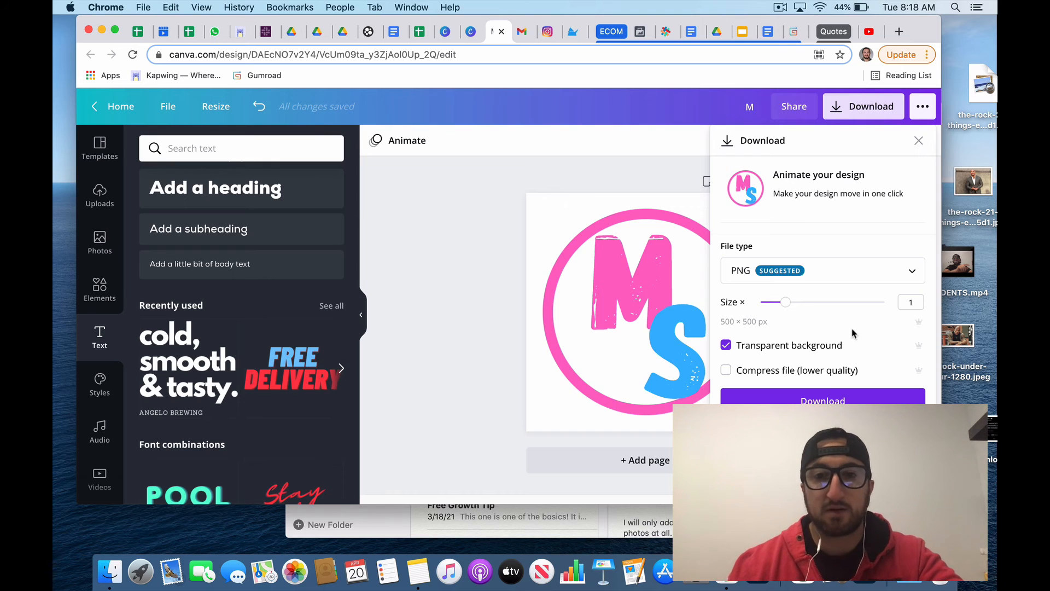
pyautogui.click(623, 302)
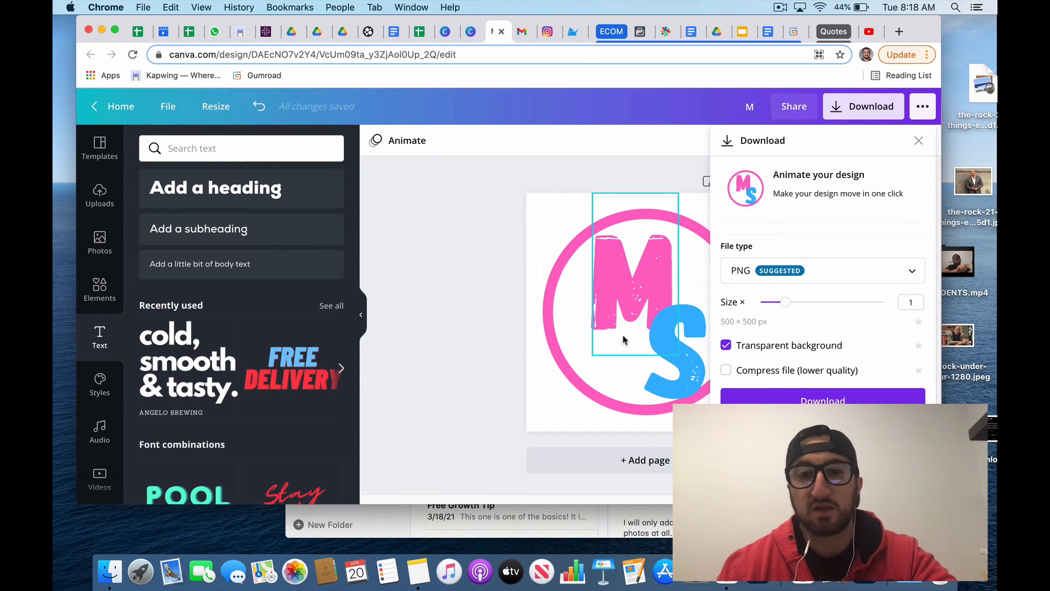
pyautogui.moveTo(620, 326)
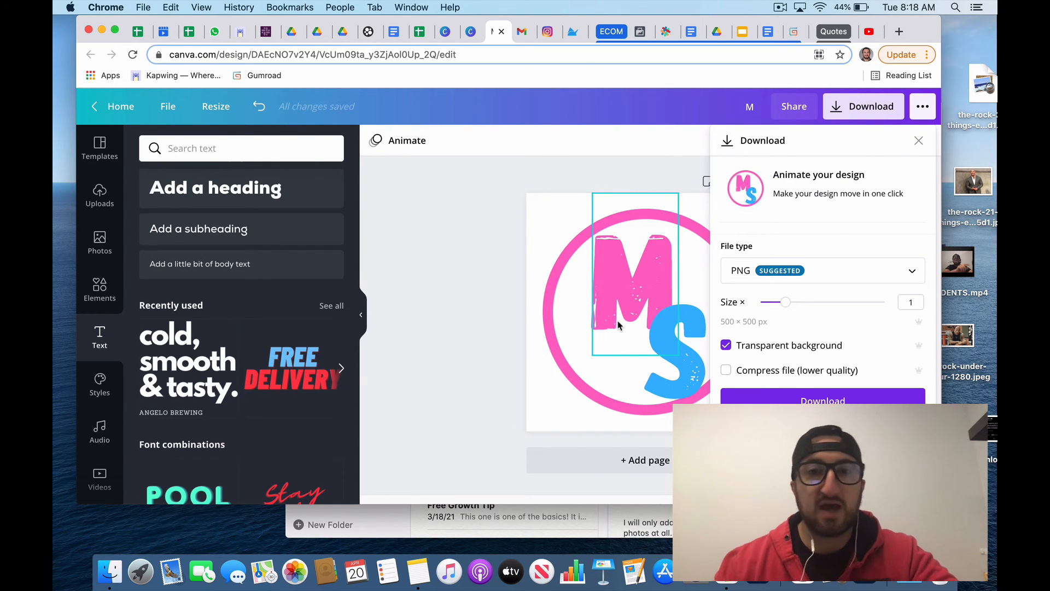